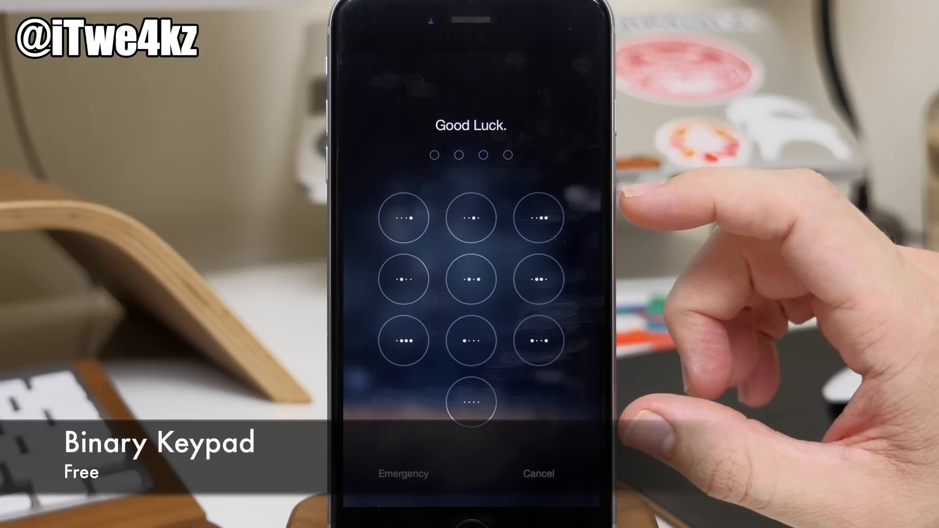
Open the Cody conversation and scroll through its underlined, bubble-free messages over the blurred background.
{"action": "left_click", "coordinate": [471, 217]}
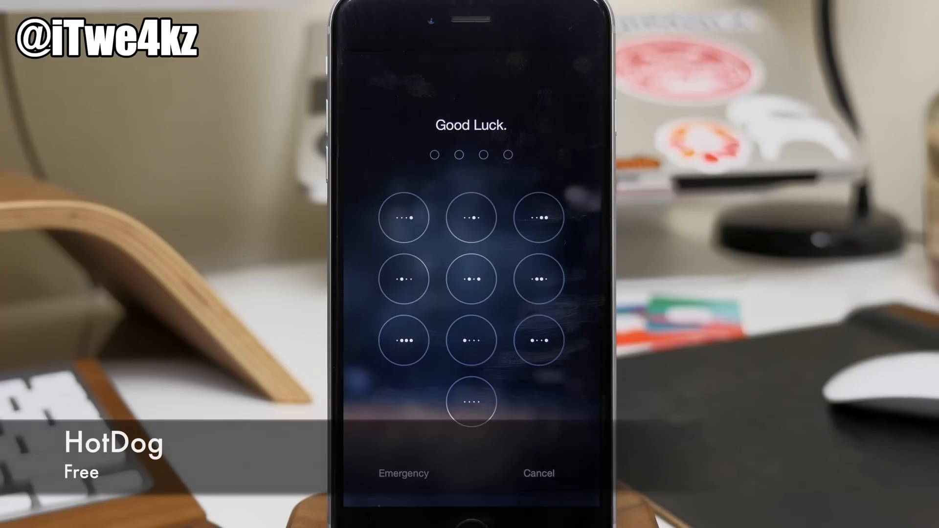
{"action": "left_click", "coordinate": [471, 401]}
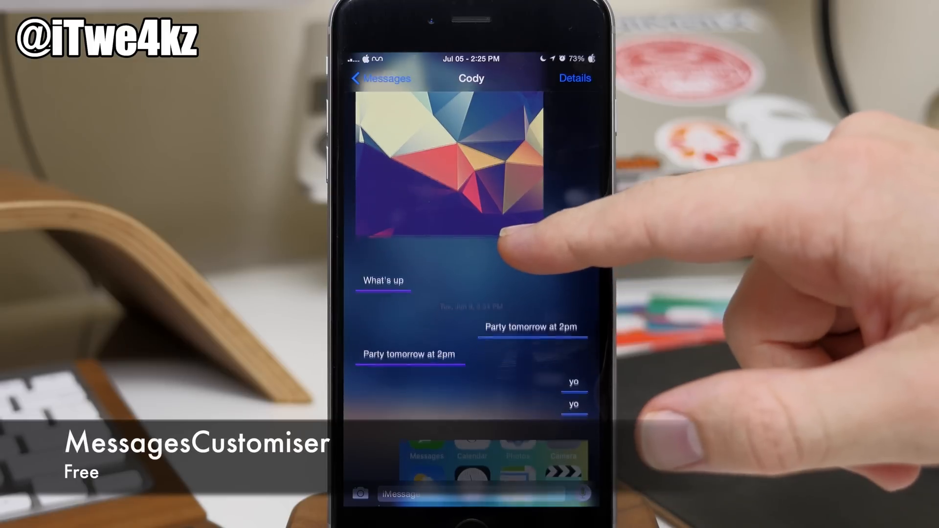
{"action": "scroll", "scroll_direction": "down", "scroll_amount": 3}
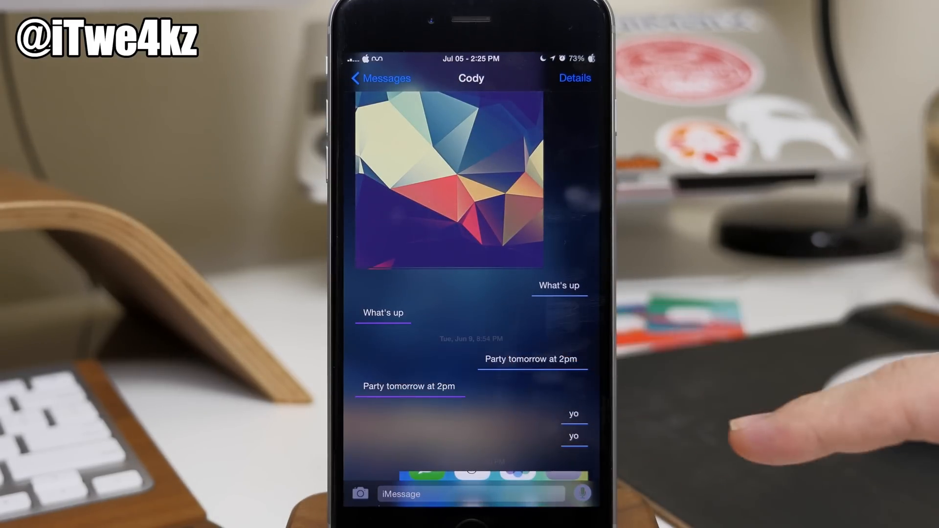
{"action": "mouse_move", "coordinate": [838, 420]}
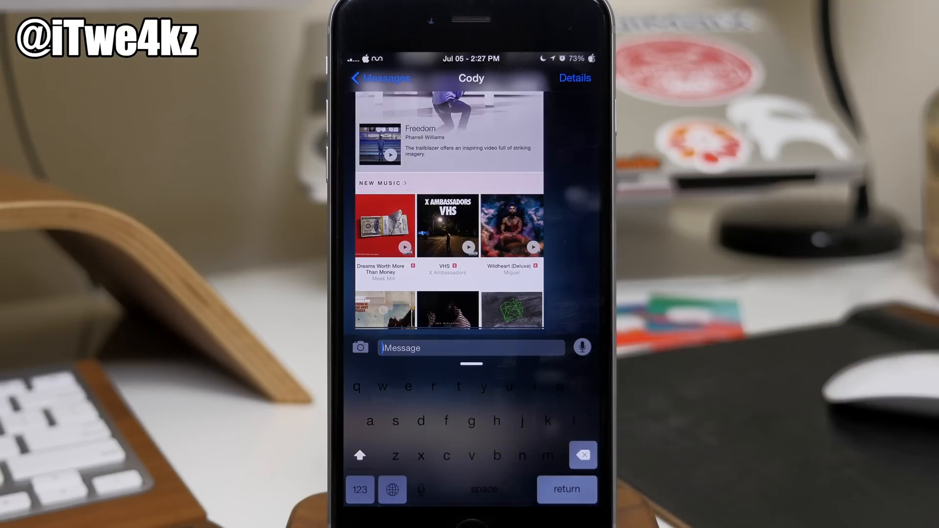
Type the test string 'jjfhhthgffgh' on the translucent keyboard without sending it.
{"action": "type", "text": "j"}
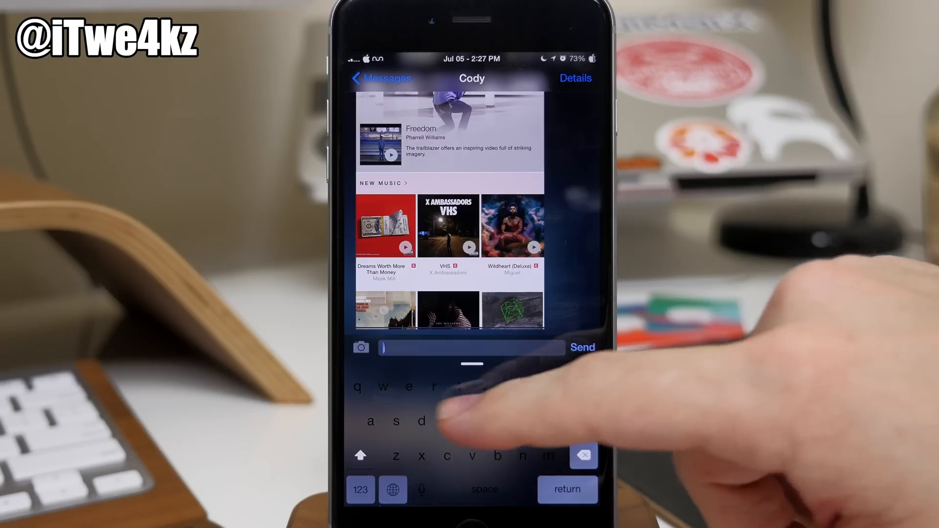
{"action": "type", "text": "jfhhthgffgh"}
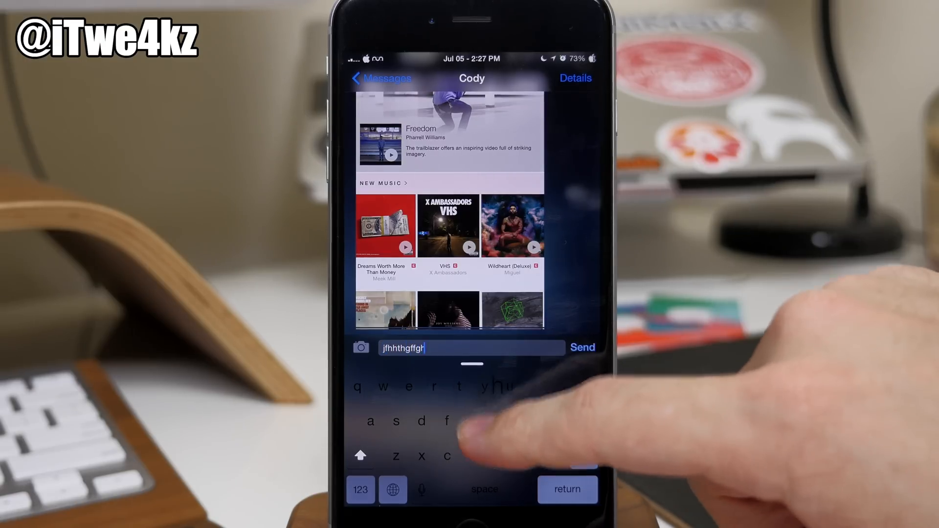